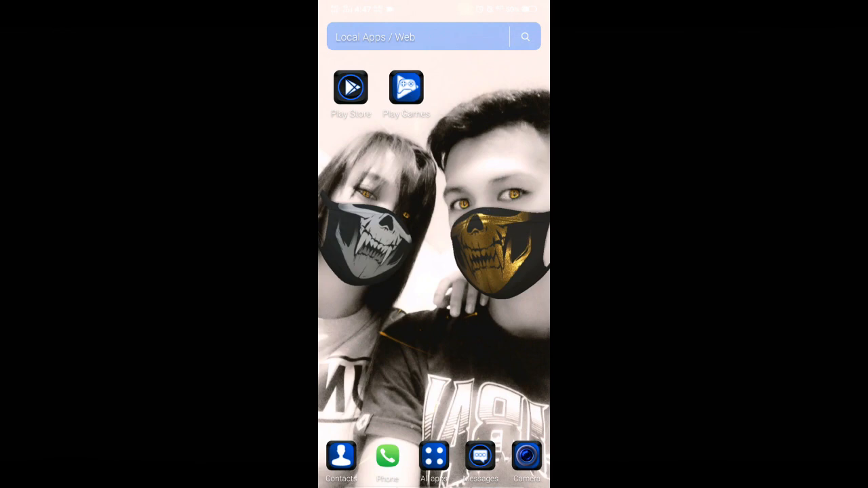
- Scroll the home screen toward ZArchiver's Play Store listing
{"action": "scroll", "scroll_direction": "left", "scroll_amount": 3}
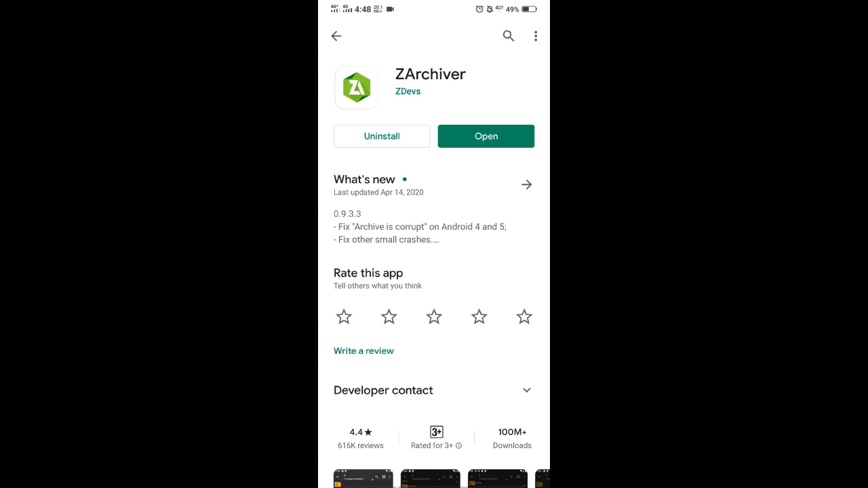
- Launch ZArchiver and open ML Black Screen [Fixed].7z from the Download folder
{"action": "left_click", "coordinate": [485, 136]}
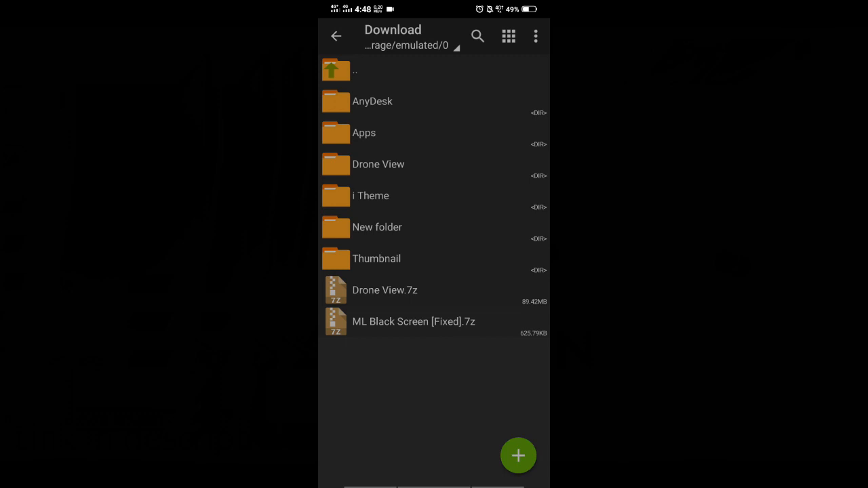
{"action": "left_click", "coordinate": [414, 321]}
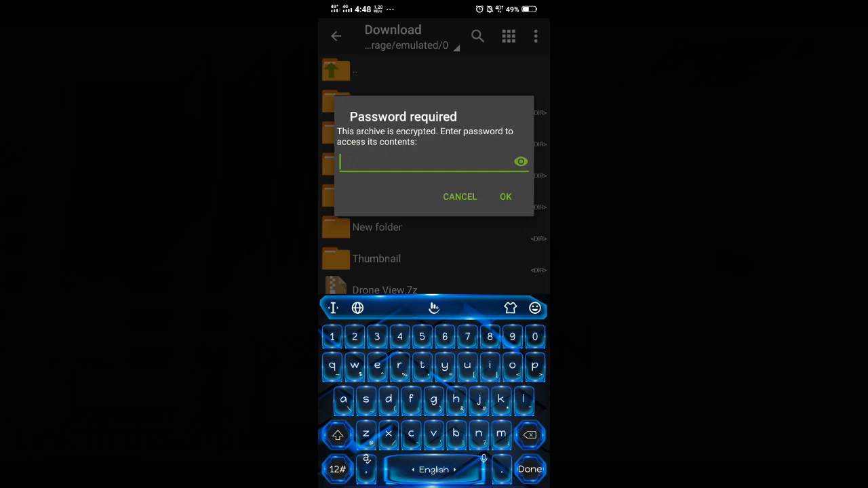
{"action": "type", "text": "KujieYasar_"}
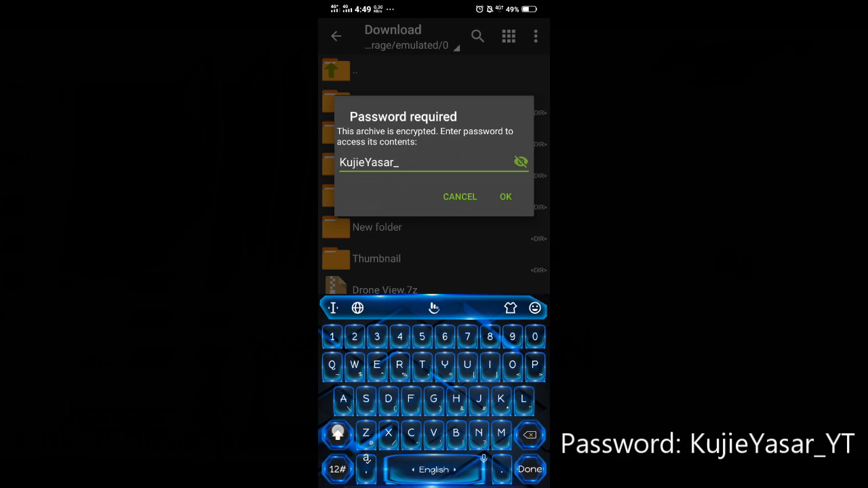
{"action": "type", "text": "YT"}
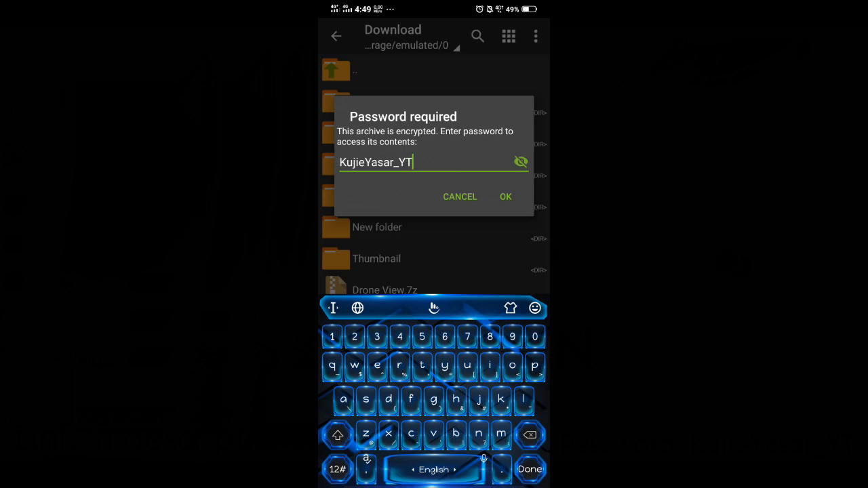
{"action": "left_click", "coordinate": [505, 197]}
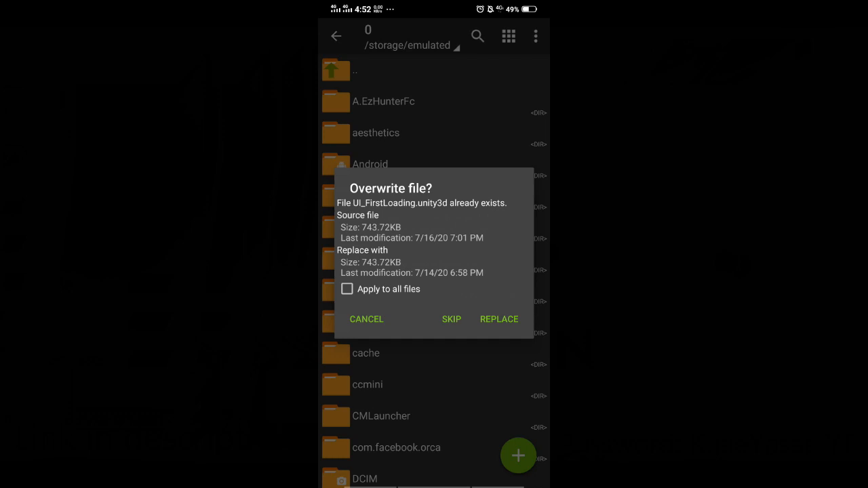
- Replace existing game files such as UI_FirstLoading.unity3d in the overwrite prompt
{"action": "left_click", "coordinate": [346, 289]}
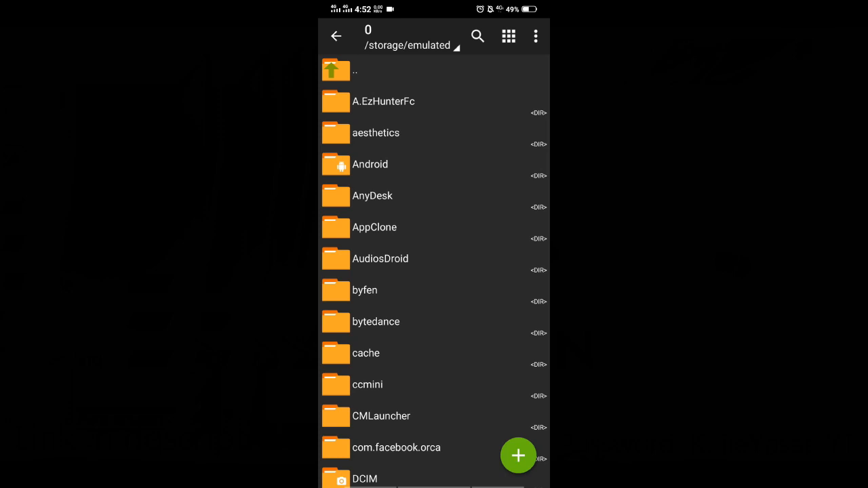
- Return to the Android home screen
{"action": "key", "text": "home"}
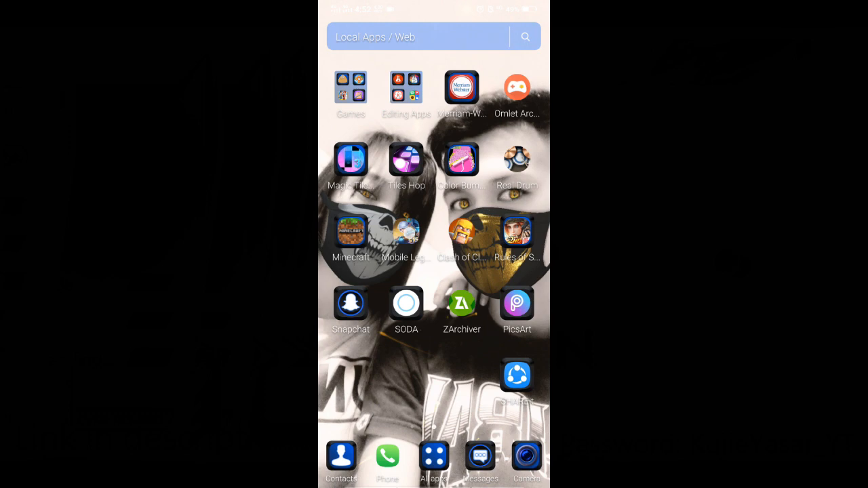
- Launch Mobile Legends and dismiss the skin announcement to reach the lobby
{"action": "left_click", "coordinate": [405, 232]}
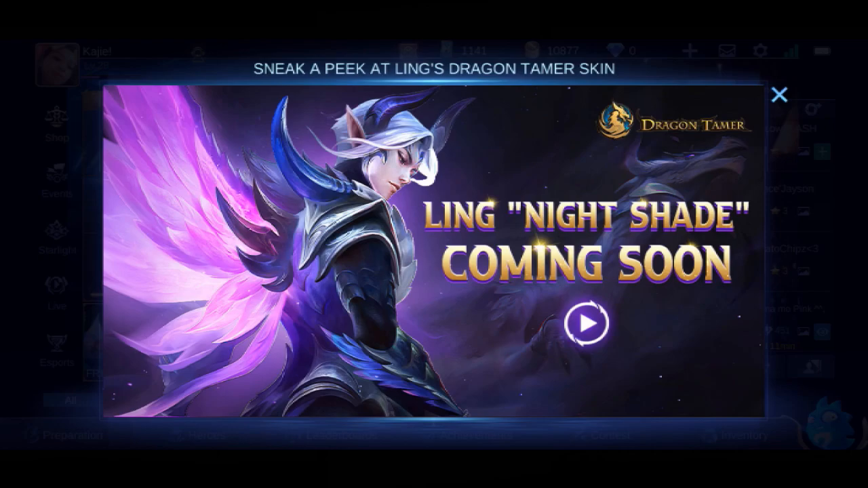
{"action": "left_click", "coordinate": [781, 95]}
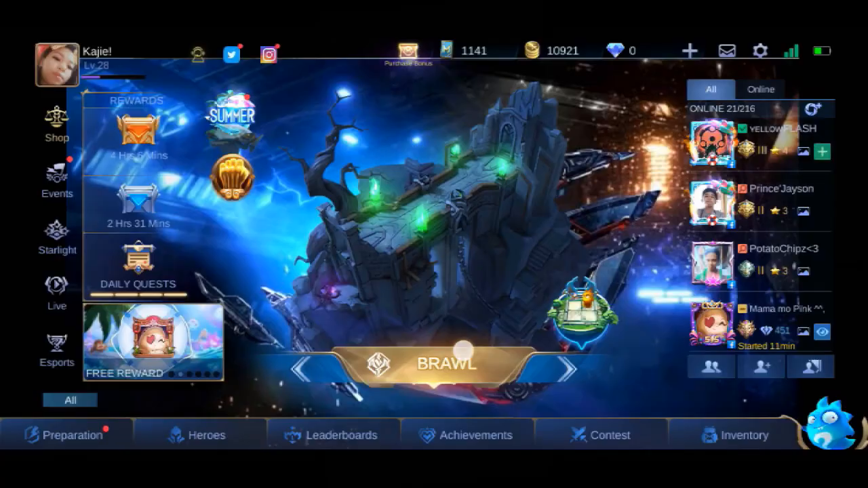